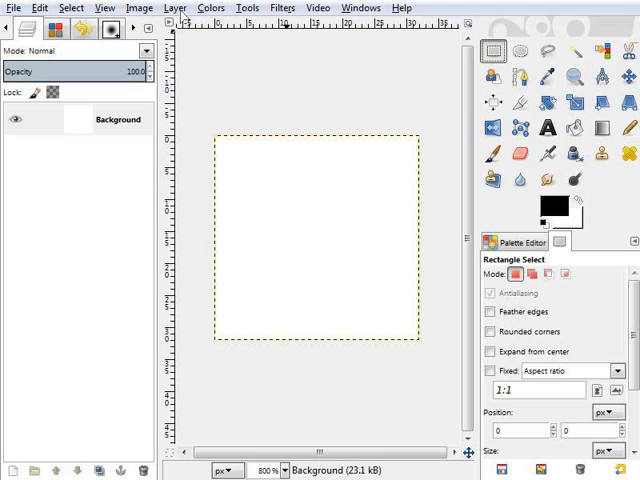
mouse_move(193, 83)
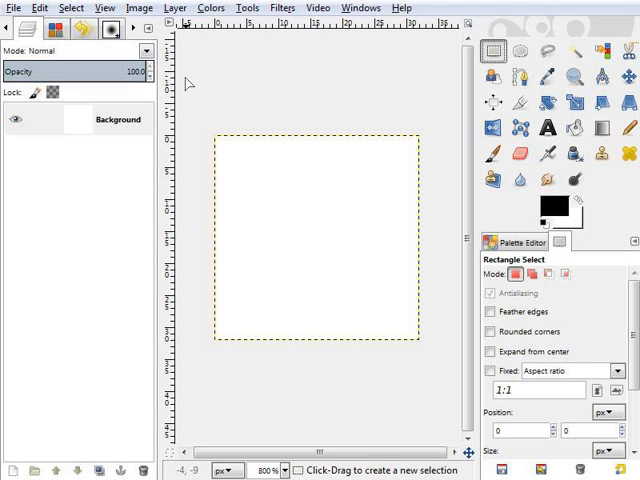
mouse_move(273, 123)
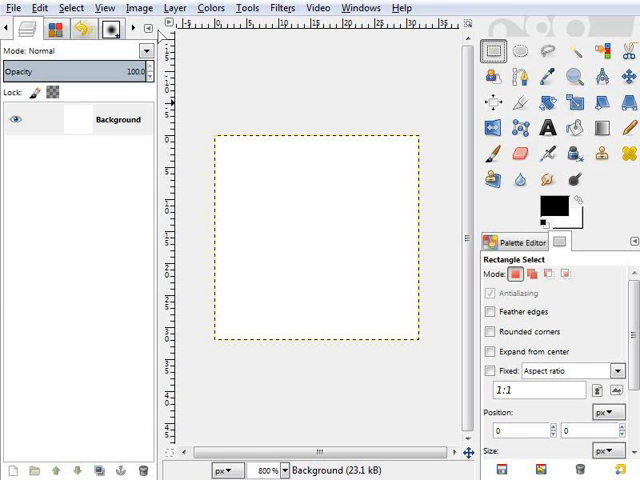
Step: Browse the View, Edit and Image menus, then close Preferences without changes
left_click(103, 8)
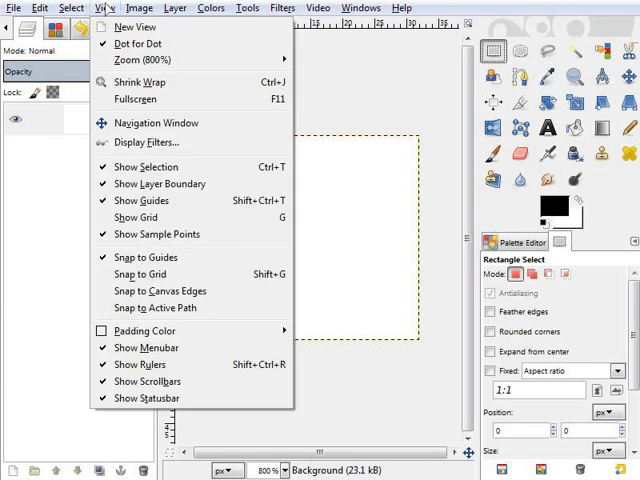
mouse_move(135, 218)
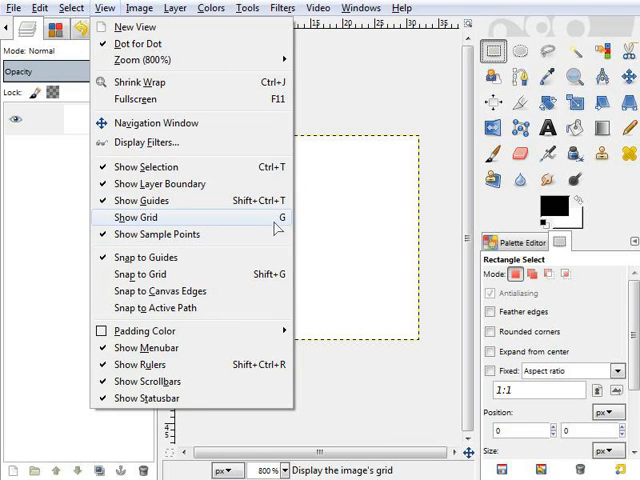
left_click(39, 8)
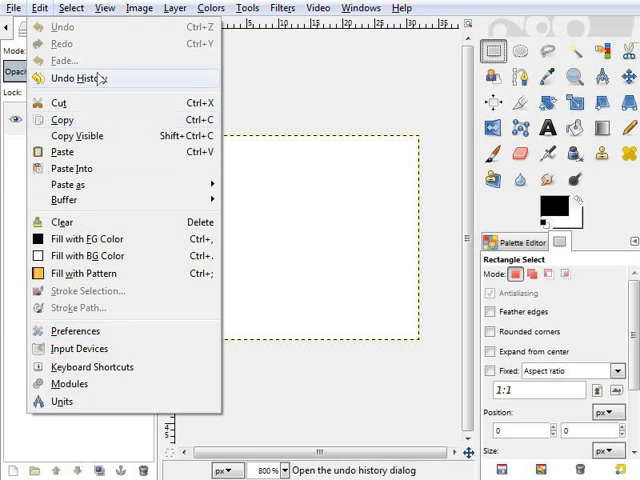
left_click(138, 8)
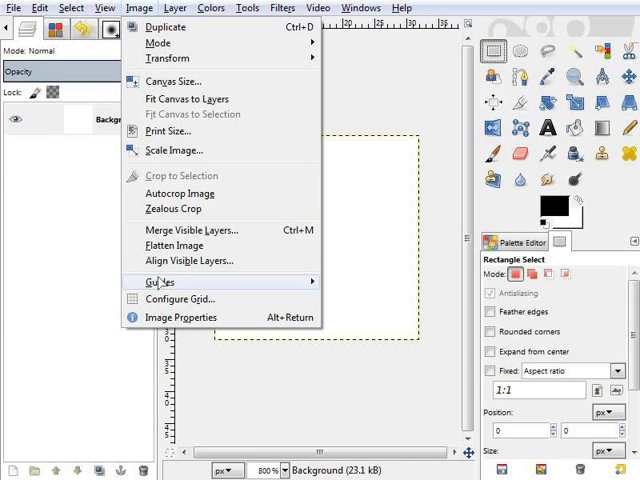
left_click(181, 299)
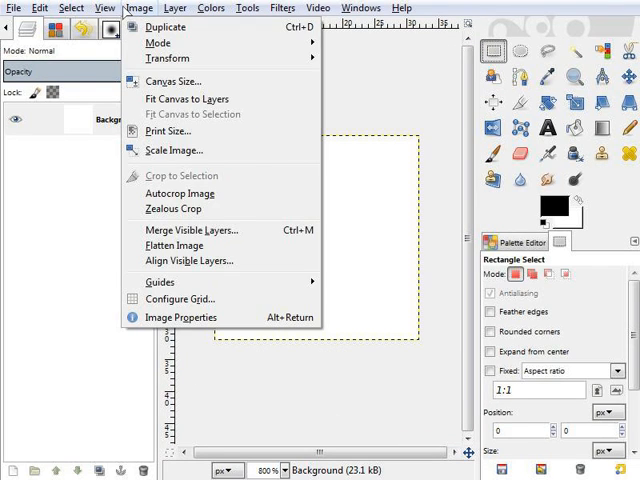
left_click(99, 8)
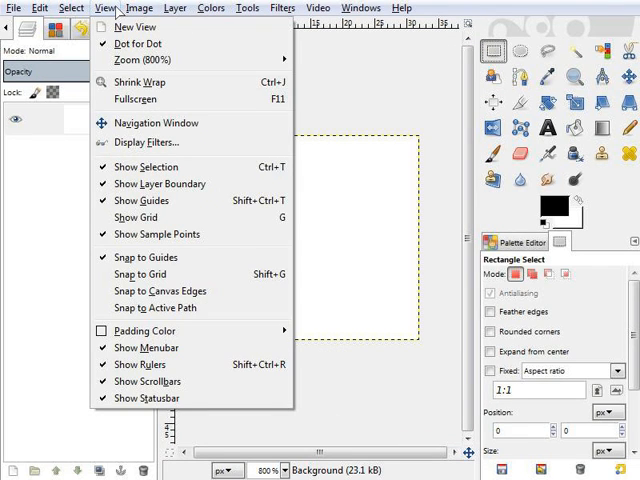
left_click(145, 8)
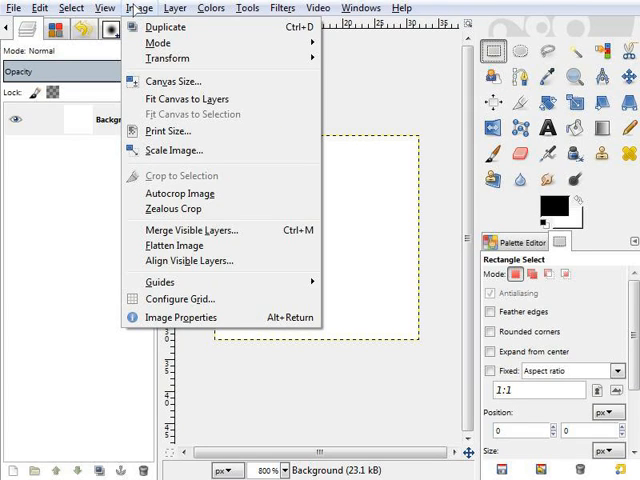
mouse_move(182, 317)
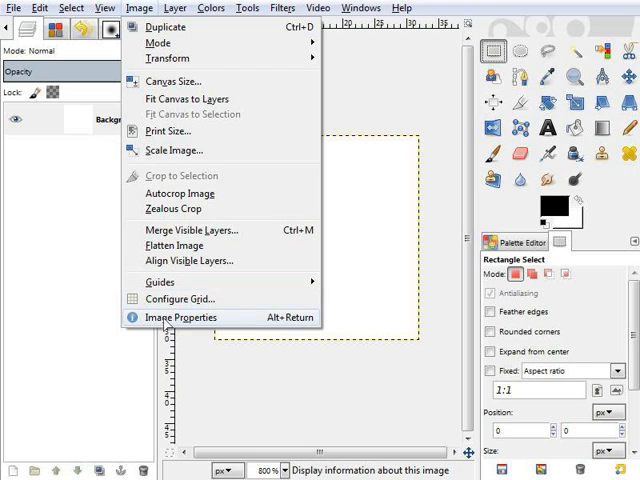
left_click(37, 7)
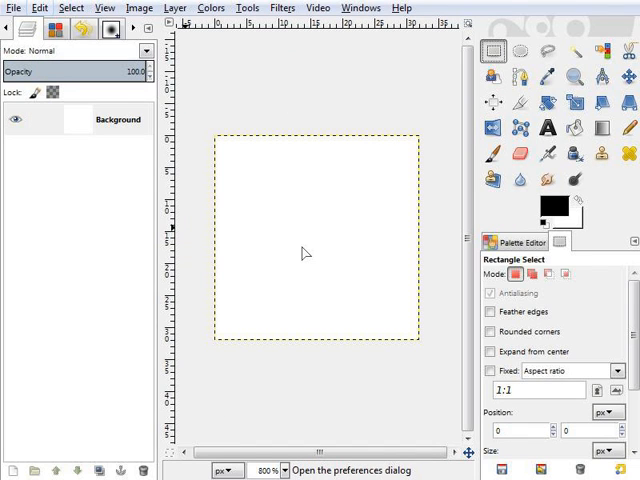
mouse_move(222, 235)
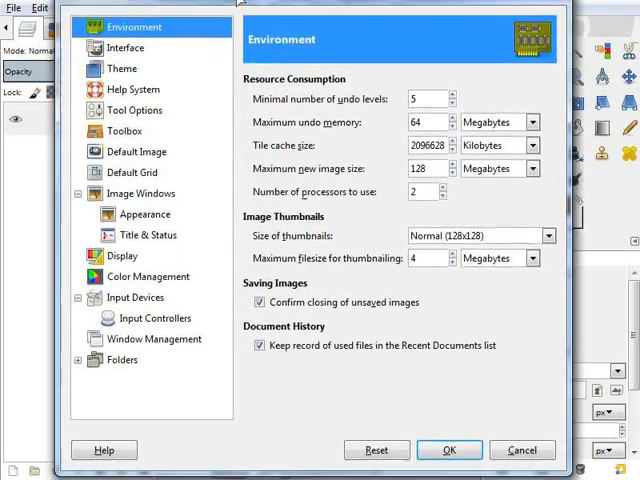
left_click(128, 172)
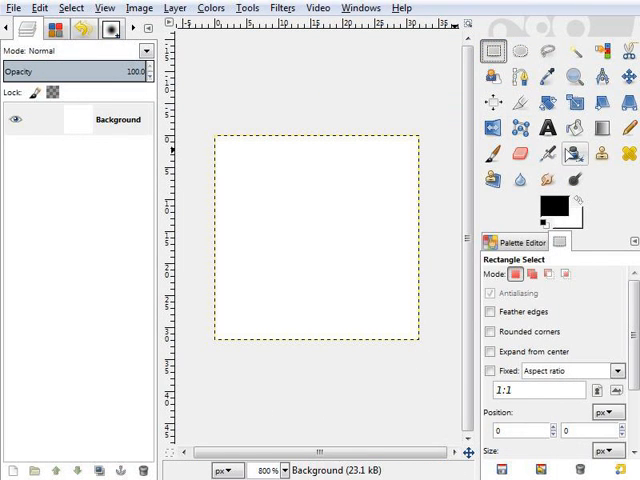
Step: Choose the Pencil tool and clear the Background layer to transparency with Edit > Clear
left_click(629, 127)
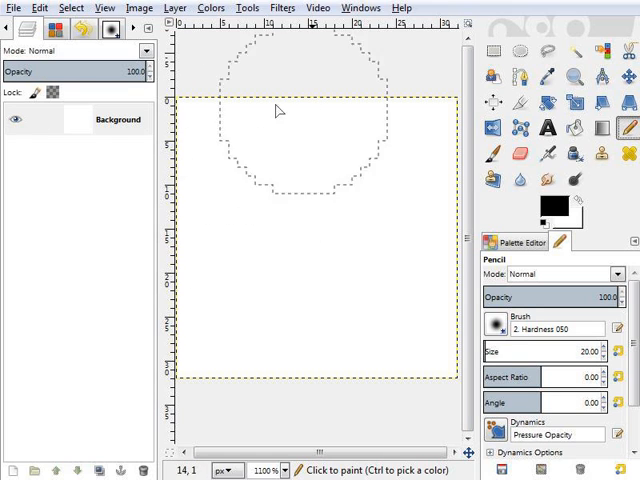
scroll("down", 3)
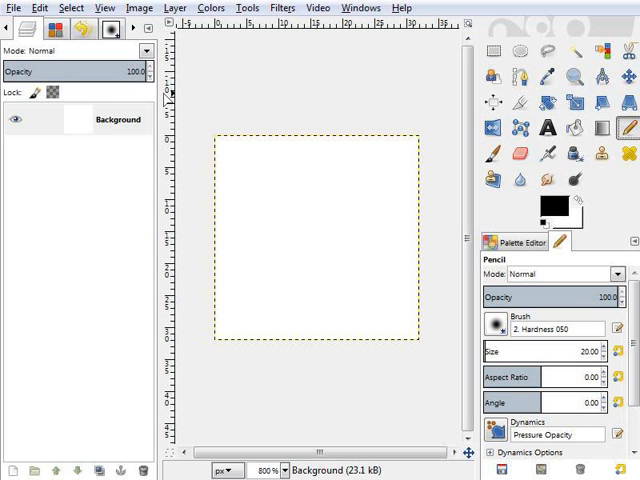
left_click(175, 8)
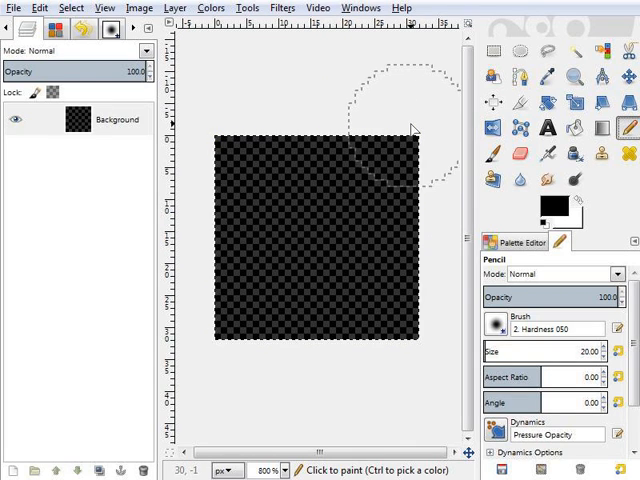
left_click(491, 51)
type("1")
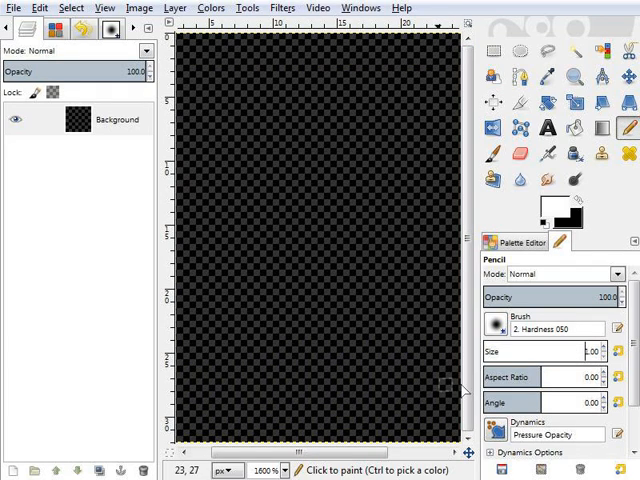
mouse_move(245, 180)
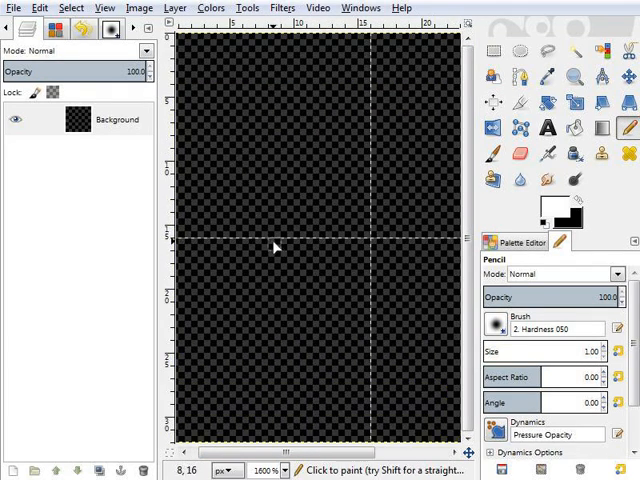
Step: Draw the white one-pixel cube outline lines in the upper half of the canvas
left_click(270, 218)
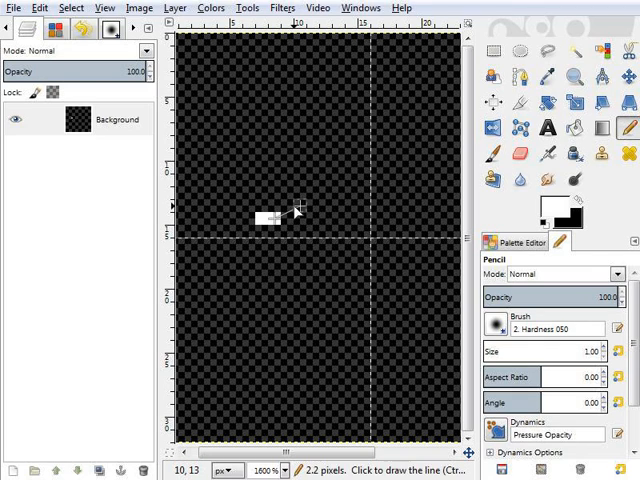
left_click_drag(273, 222, 330, 193)
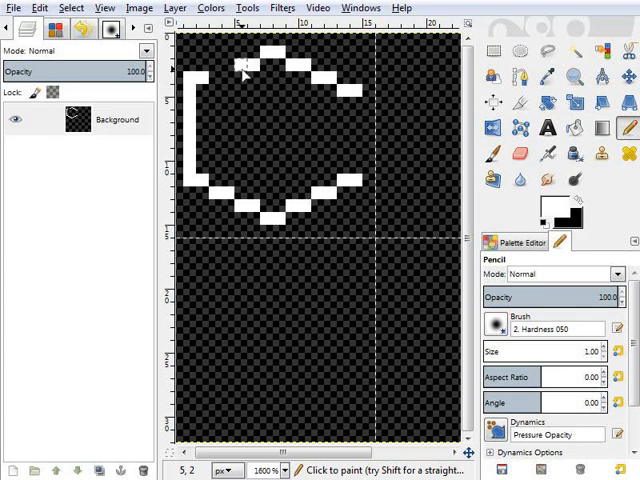
left_click(519, 153)
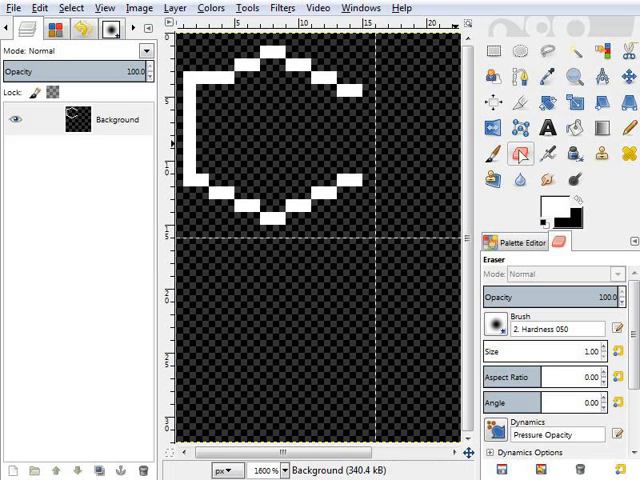
mouse_move(183, 72)
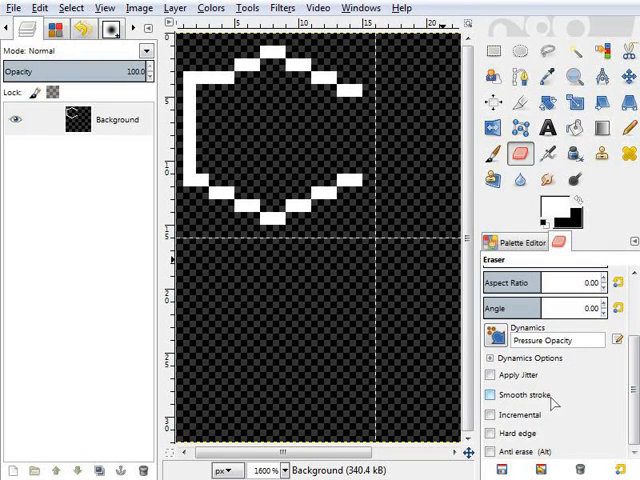
Step: Erase the outline's top-left corner pixel with a hard-edged eraser
left_click(492, 433)
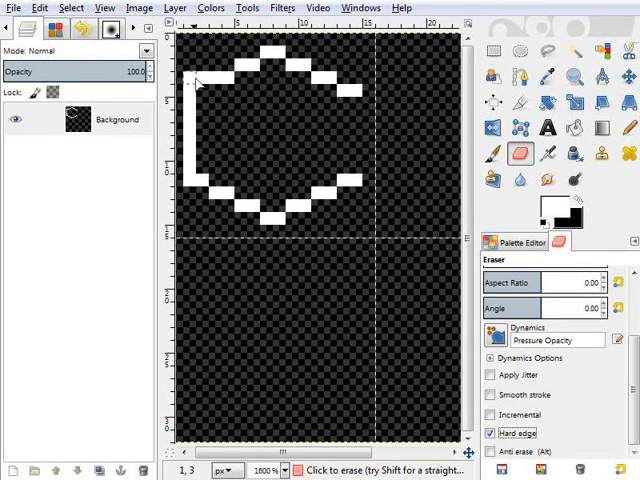
left_click(629, 128)
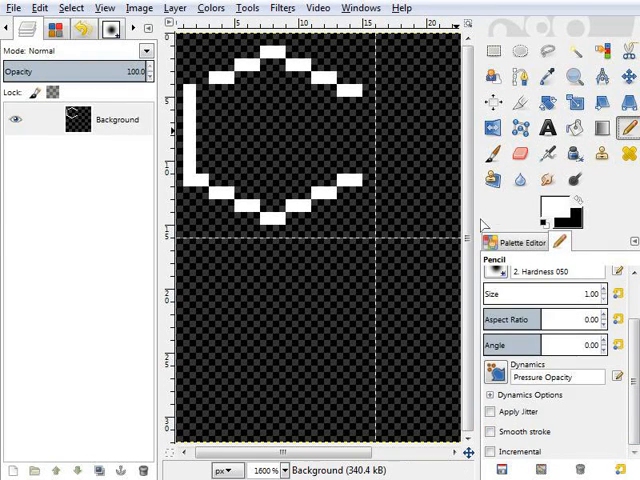
mouse_move(355, 95)
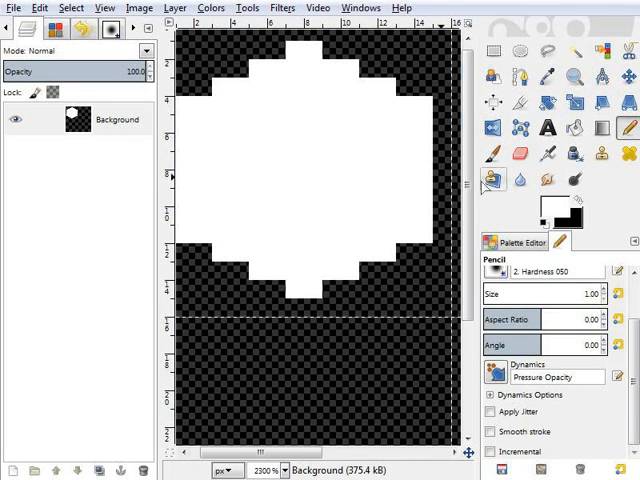
Step: Set a grey foreground and draw an edge line inside the cube
left_click(537, 203)
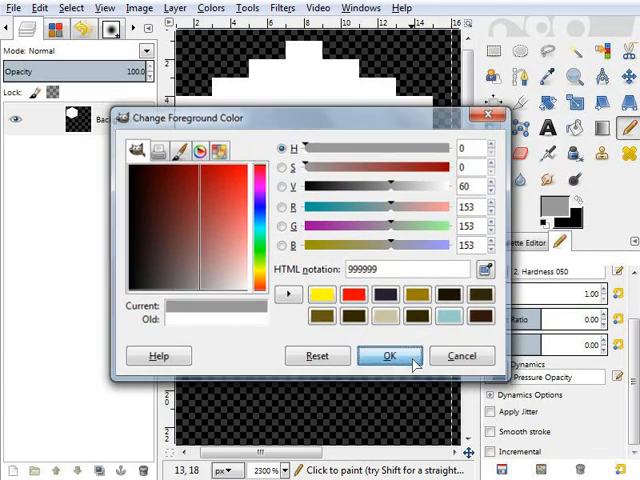
left_click(389, 355)
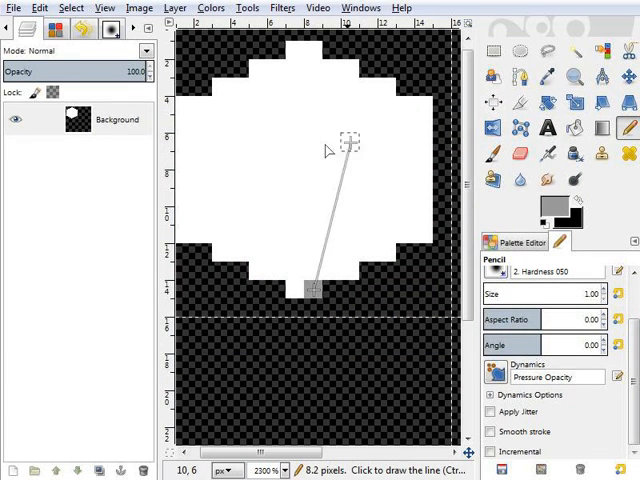
left_click(390, 160)
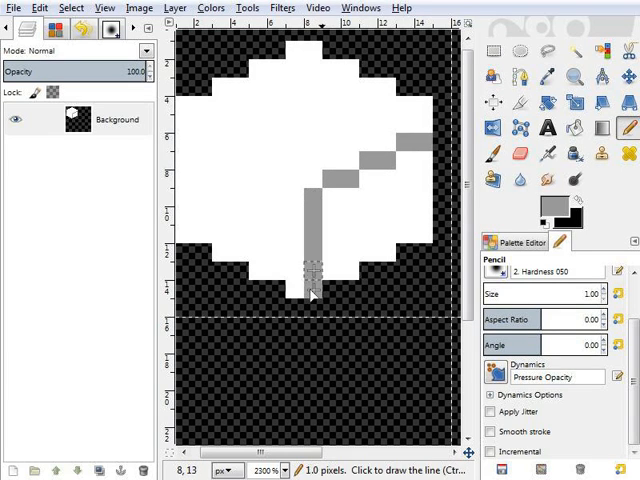
left_click(599, 126)
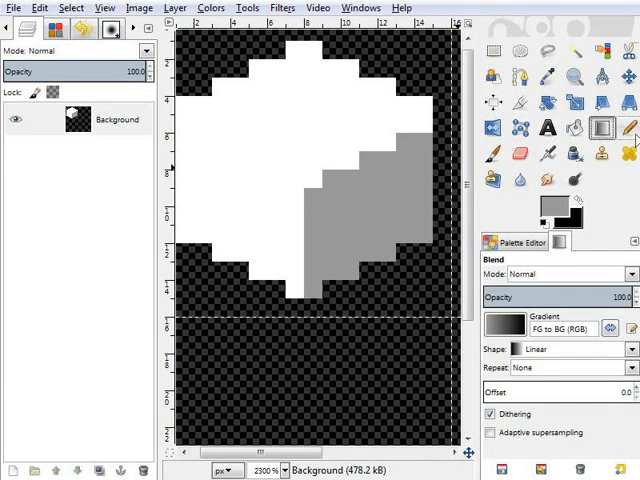
Step: Bucket Fill the cube's left face with light grey
left_click(543, 207)
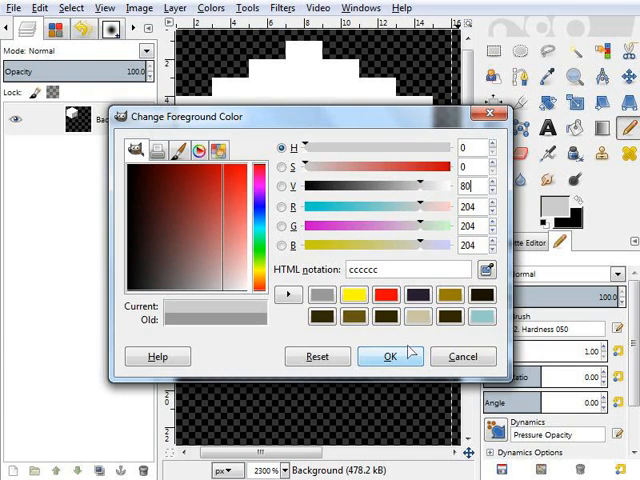
left_click(391, 356)
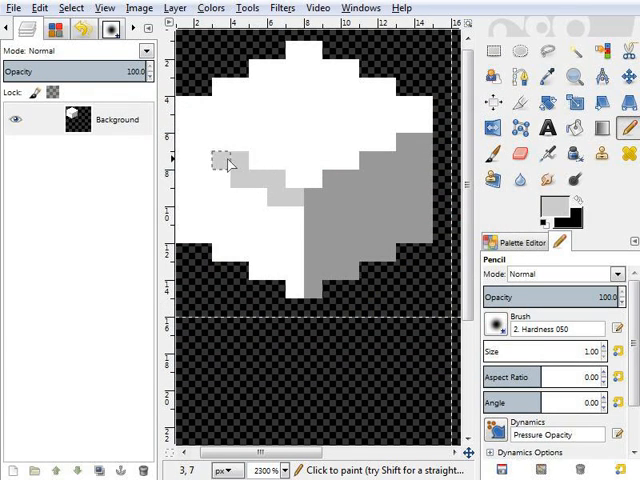
left_click(563, 128)
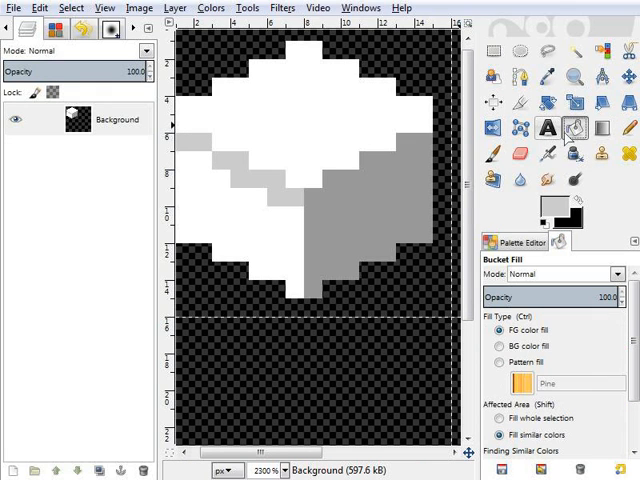
left_click(492, 48)
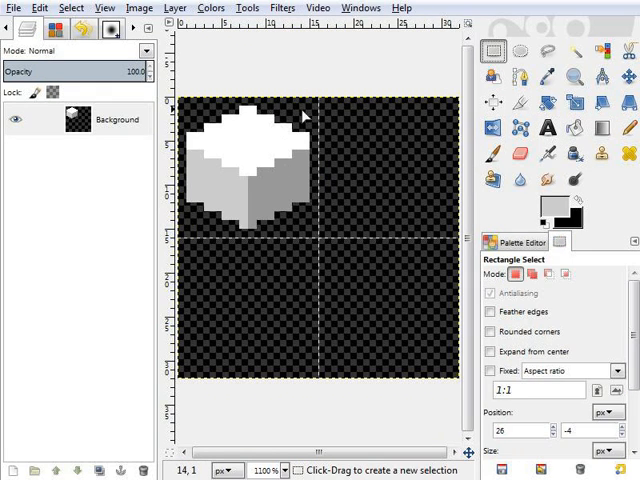
Step: Rectangle-select the white cube's quadrant for copying
left_click_drag(203, 200, 217, 218)
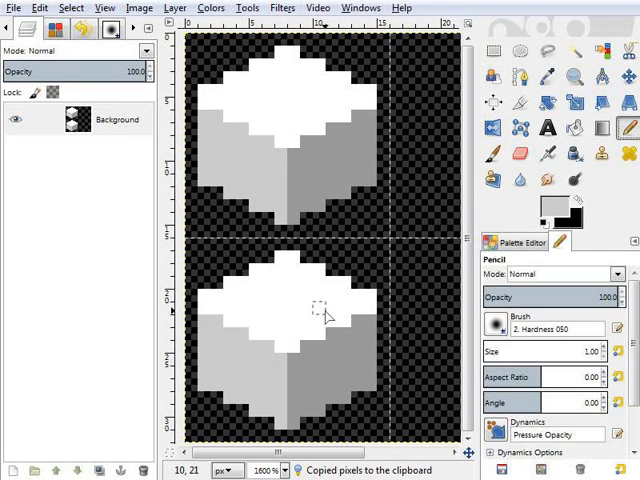
mouse_move(265, 405)
type("20")
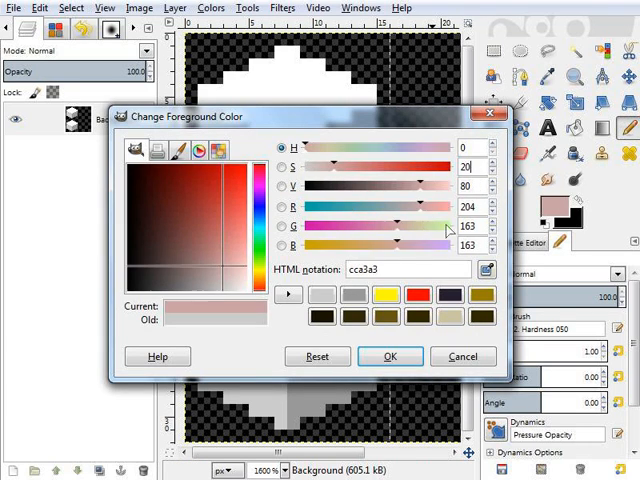
Step: Pick pink foreground colours cca3a3, 997a7a and 995c5c for the lower cube's side faces
left_click(390, 356)
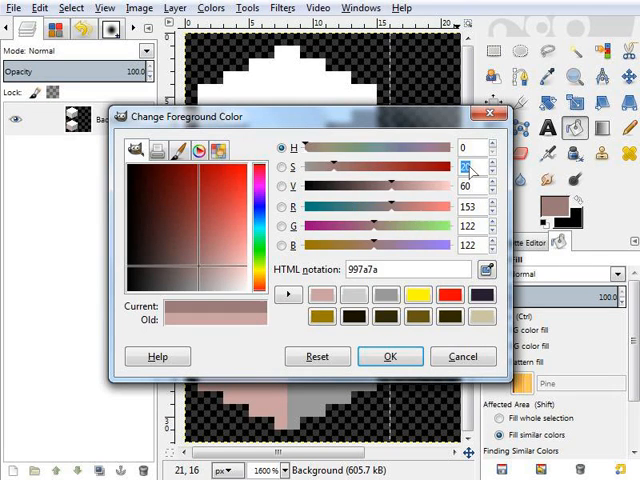
left_click(390, 356)
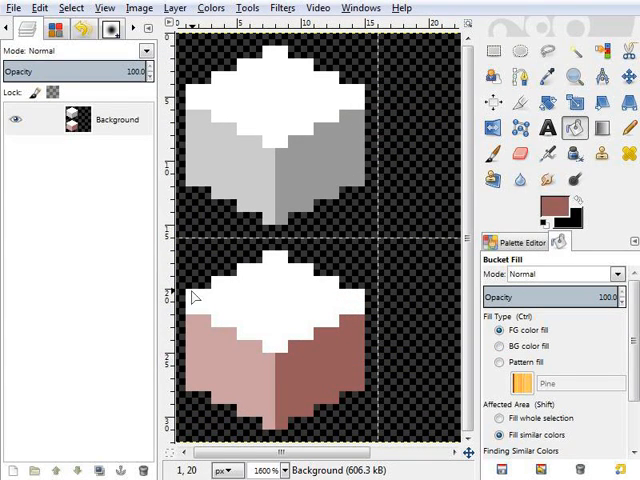
left_click(548, 207)
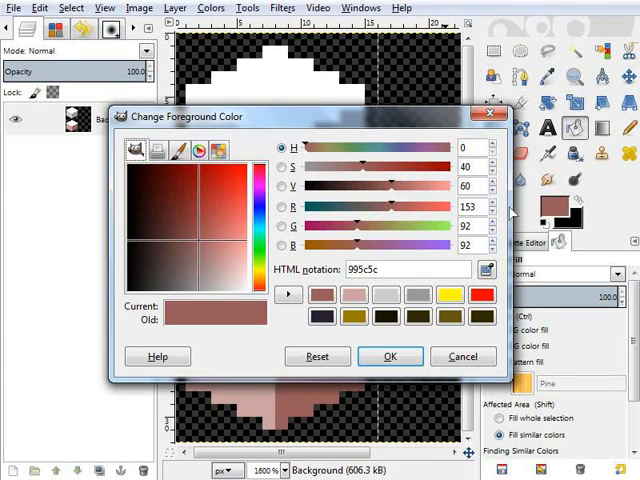
left_click(390, 356)
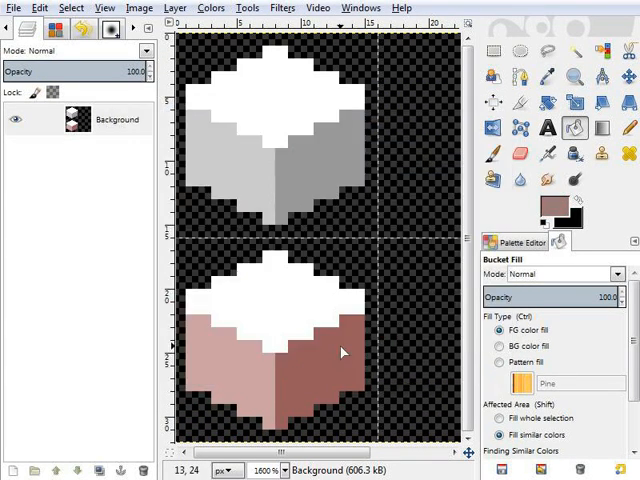
left_click(547, 205)
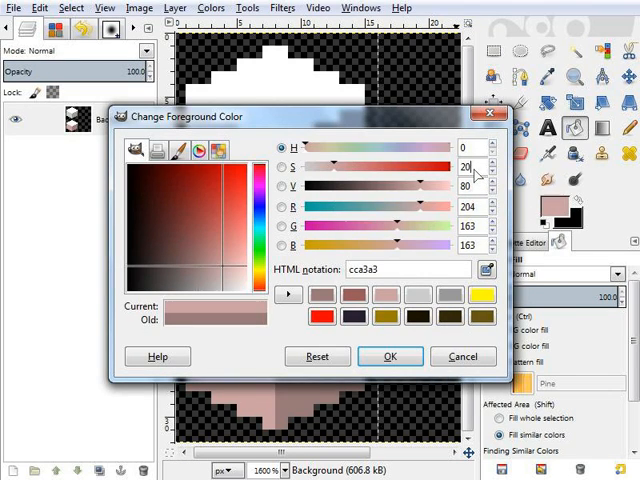
left_click(390, 356)
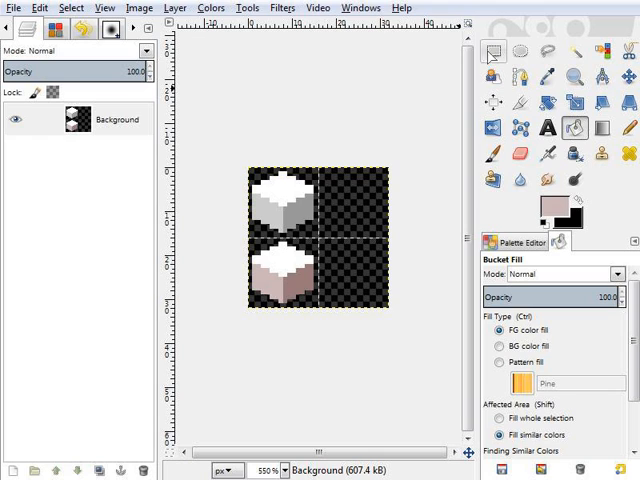
Step: Place a cube copy top-right and pick orange colours ff8700, 995100 and 996e3d
left_click(490, 48)
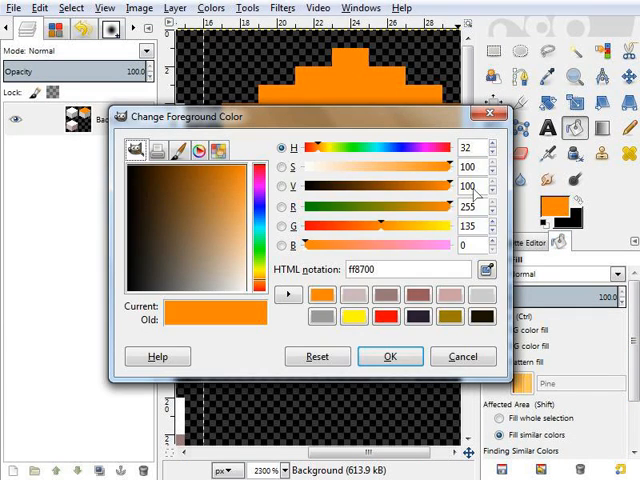
left_click(390, 356)
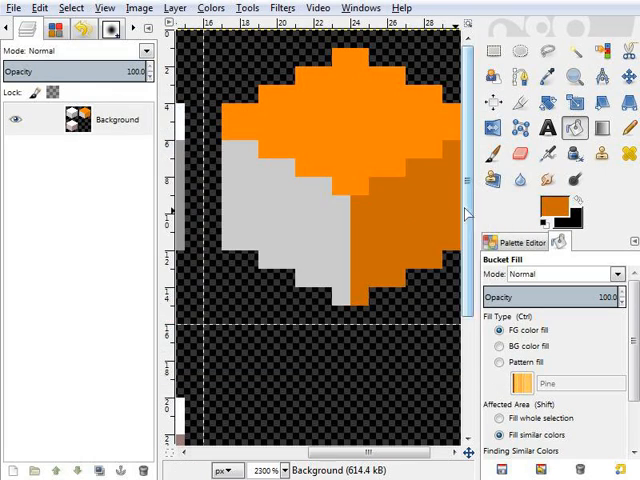
left_click(541, 207)
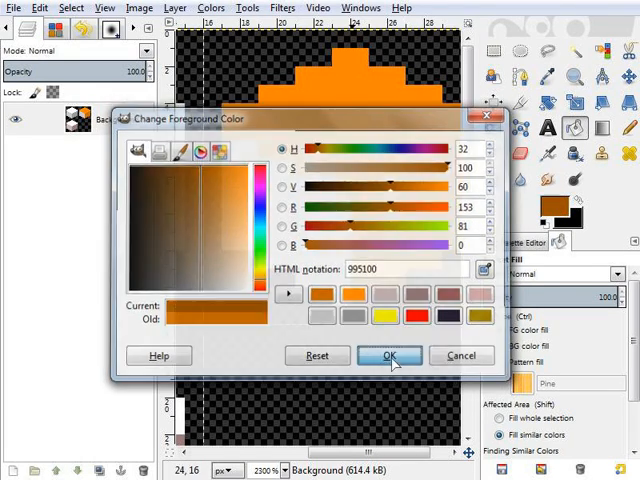
left_click(389, 355)
type("60")
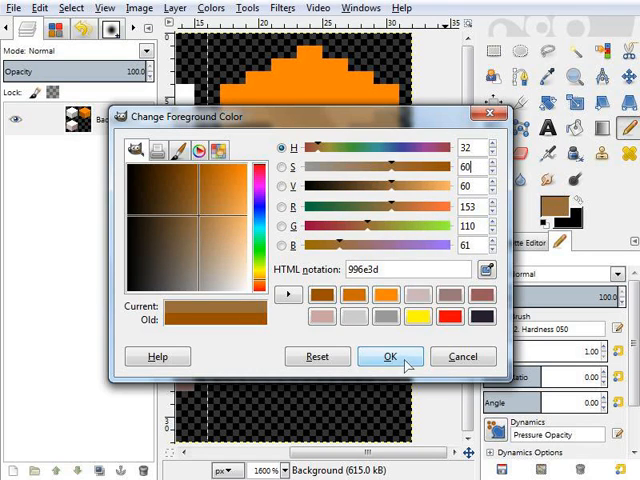
left_click(389, 356)
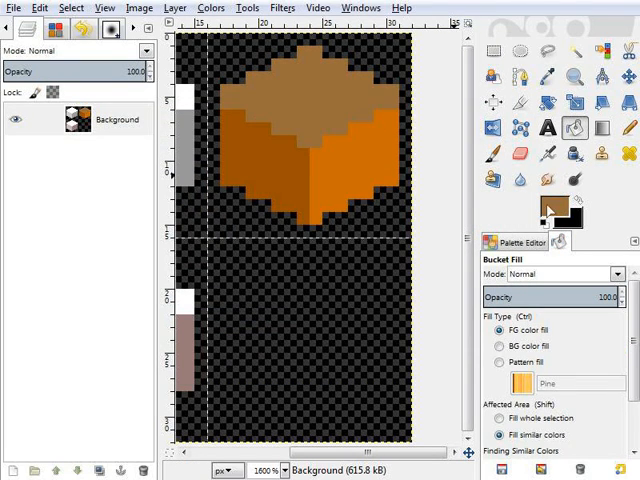
Step: Choose a brighter orange foreground for the top-right cube's top face
left_click(547, 205)
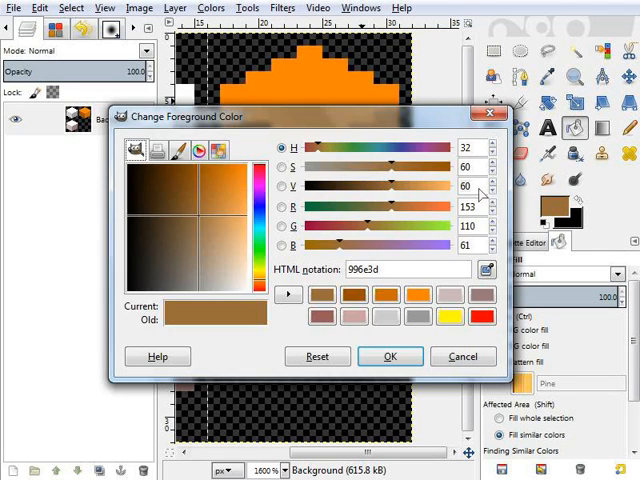
left_click(390, 356)
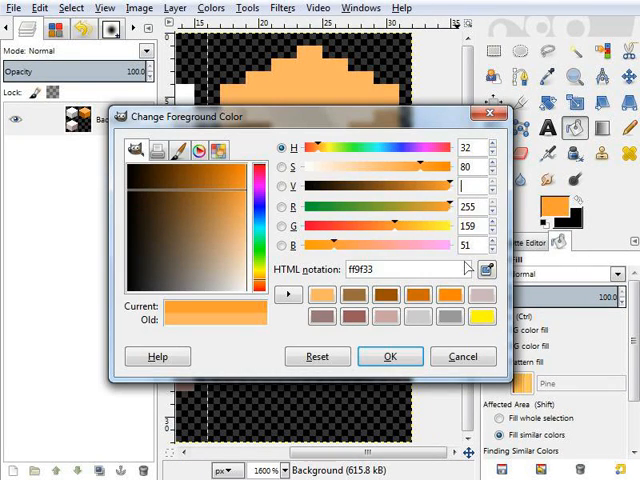
left_click(390, 356)
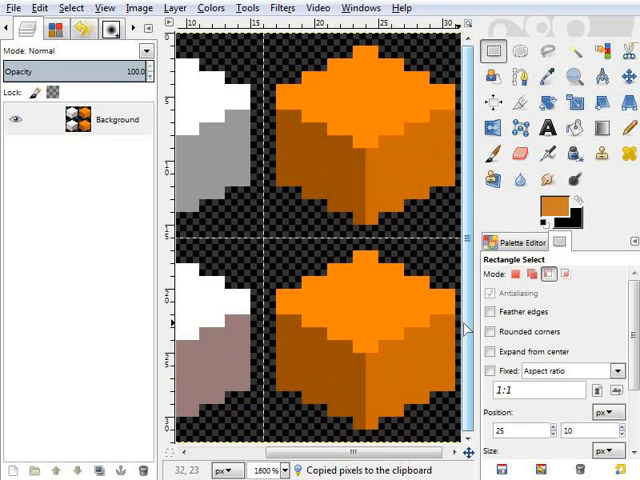
Step: Pick red-orange H 20 (cc4400) and a darker red for the lower-right cube's sides
left_click(628, 128)
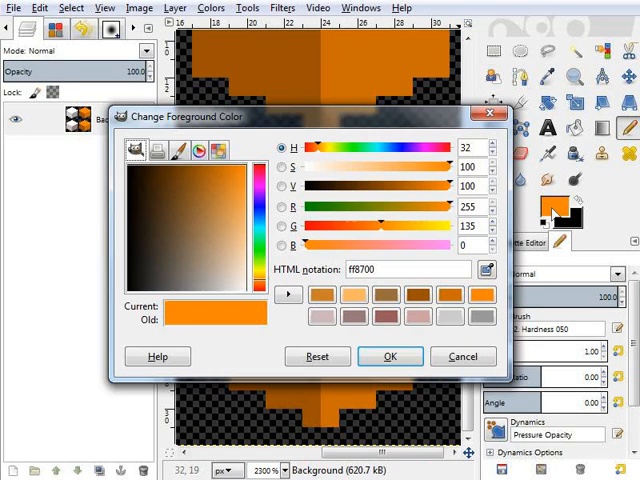
left_click(390, 356)
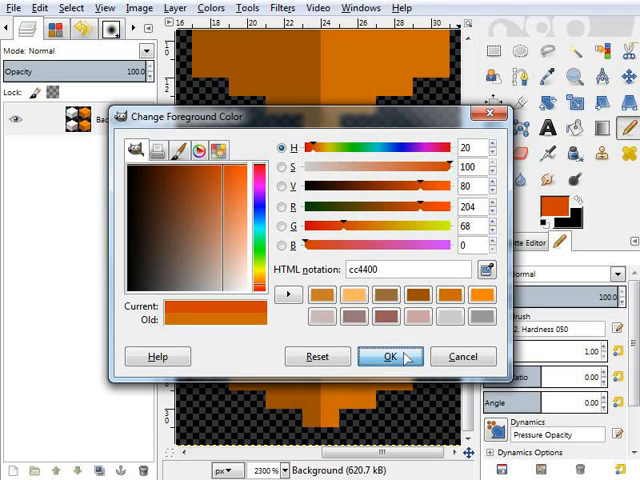
left_click(390, 356)
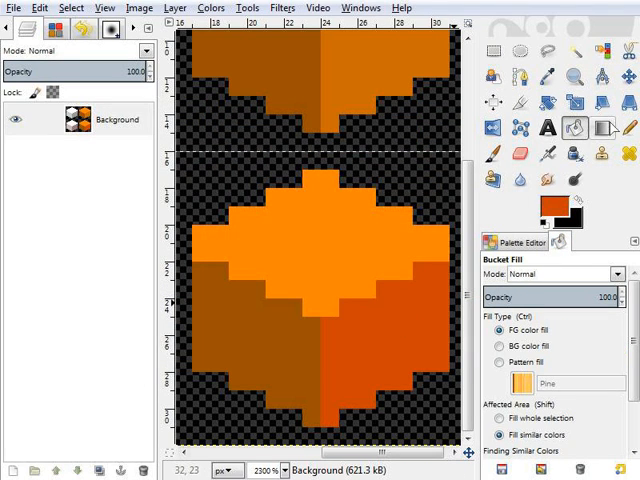
left_click(543, 205)
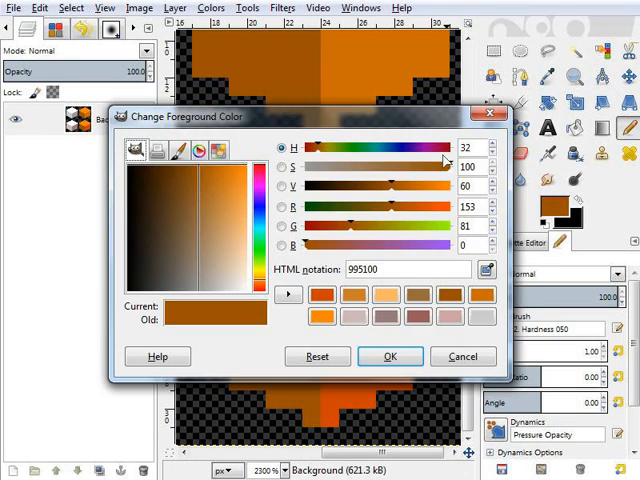
left_click(390, 356)
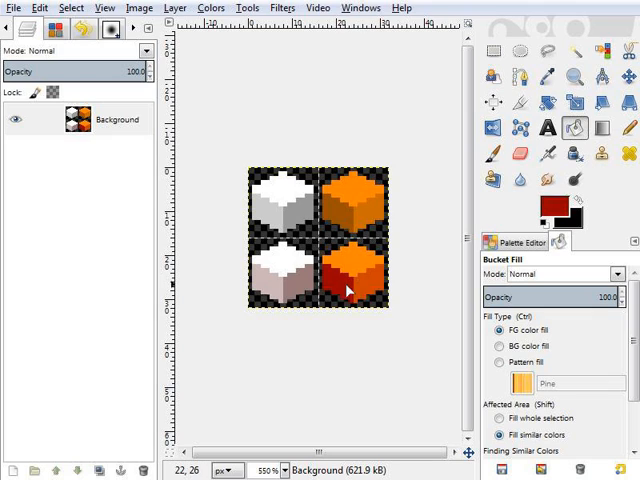
mouse_move(355, 243)
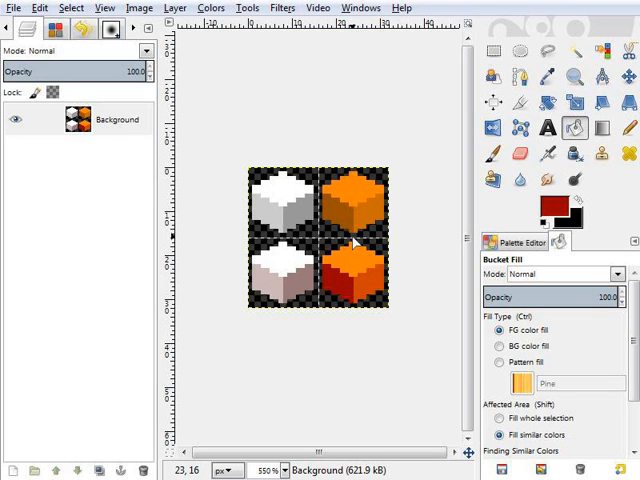
left_click(502, 346)
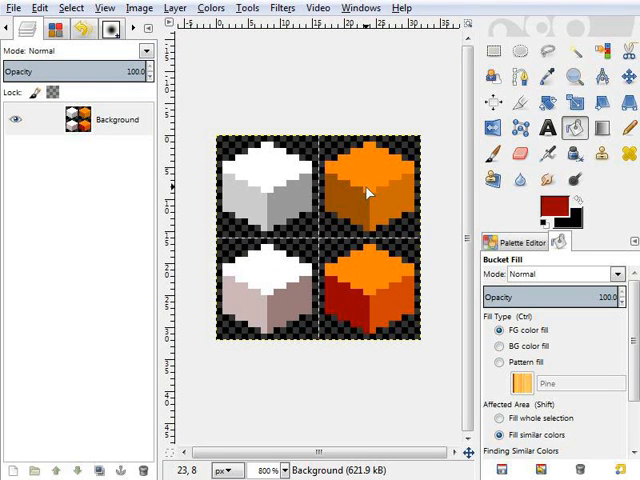
mouse_move(247, 203)
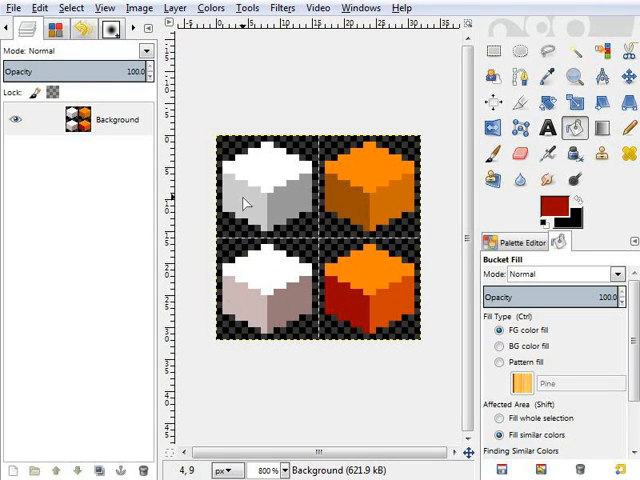